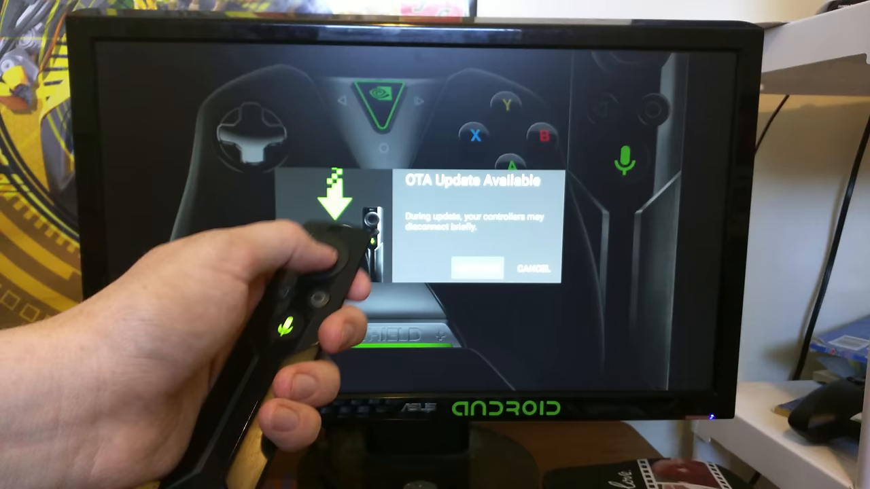
# - Accept the controller OTA update and land back on the SHIELD Hub home rows
pyautogui.click(476, 266)
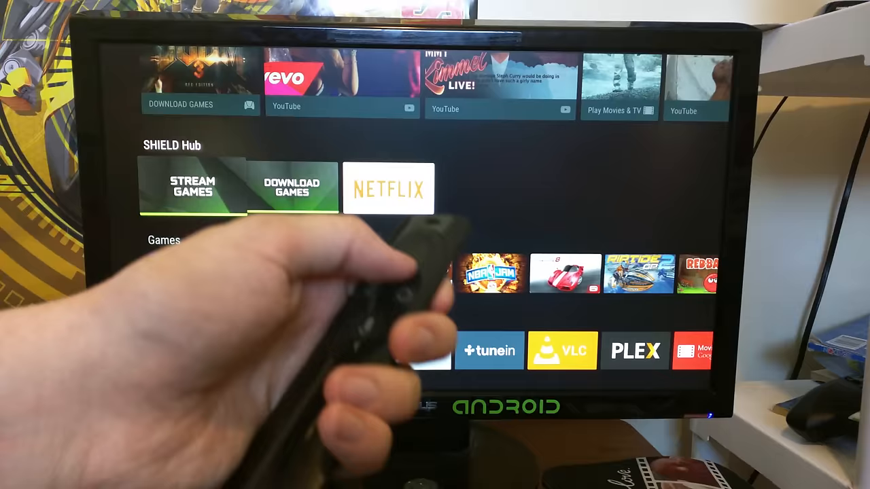
pyautogui.scroll(-3)
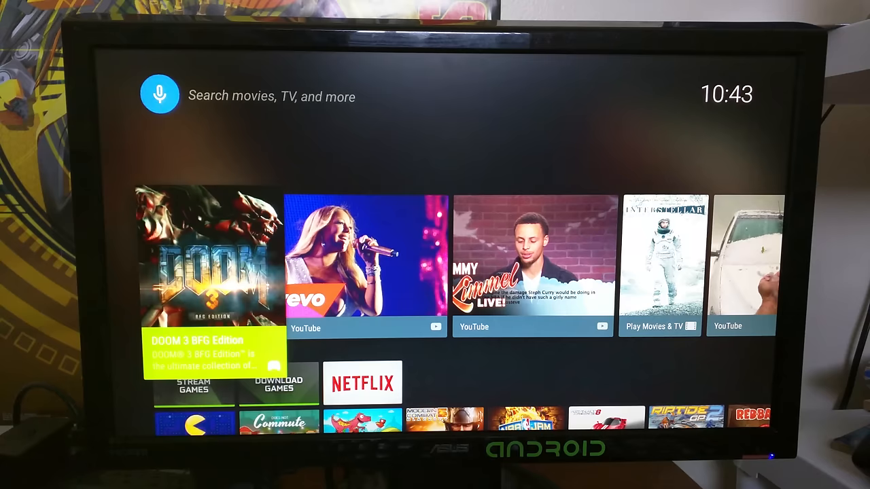
pyautogui.scroll(-3)
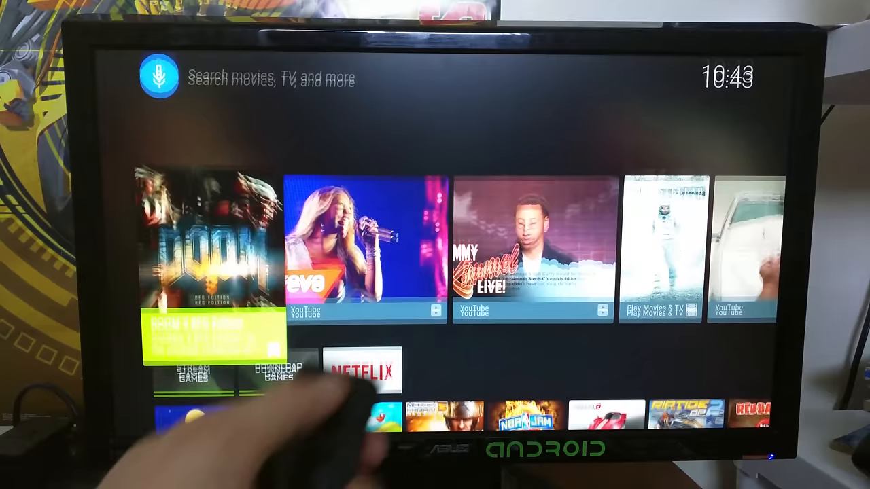
pyautogui.scroll(-3)
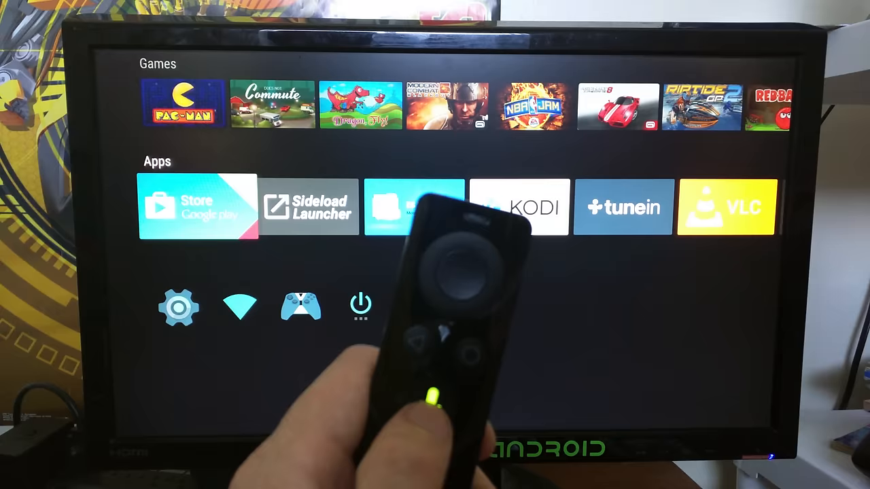